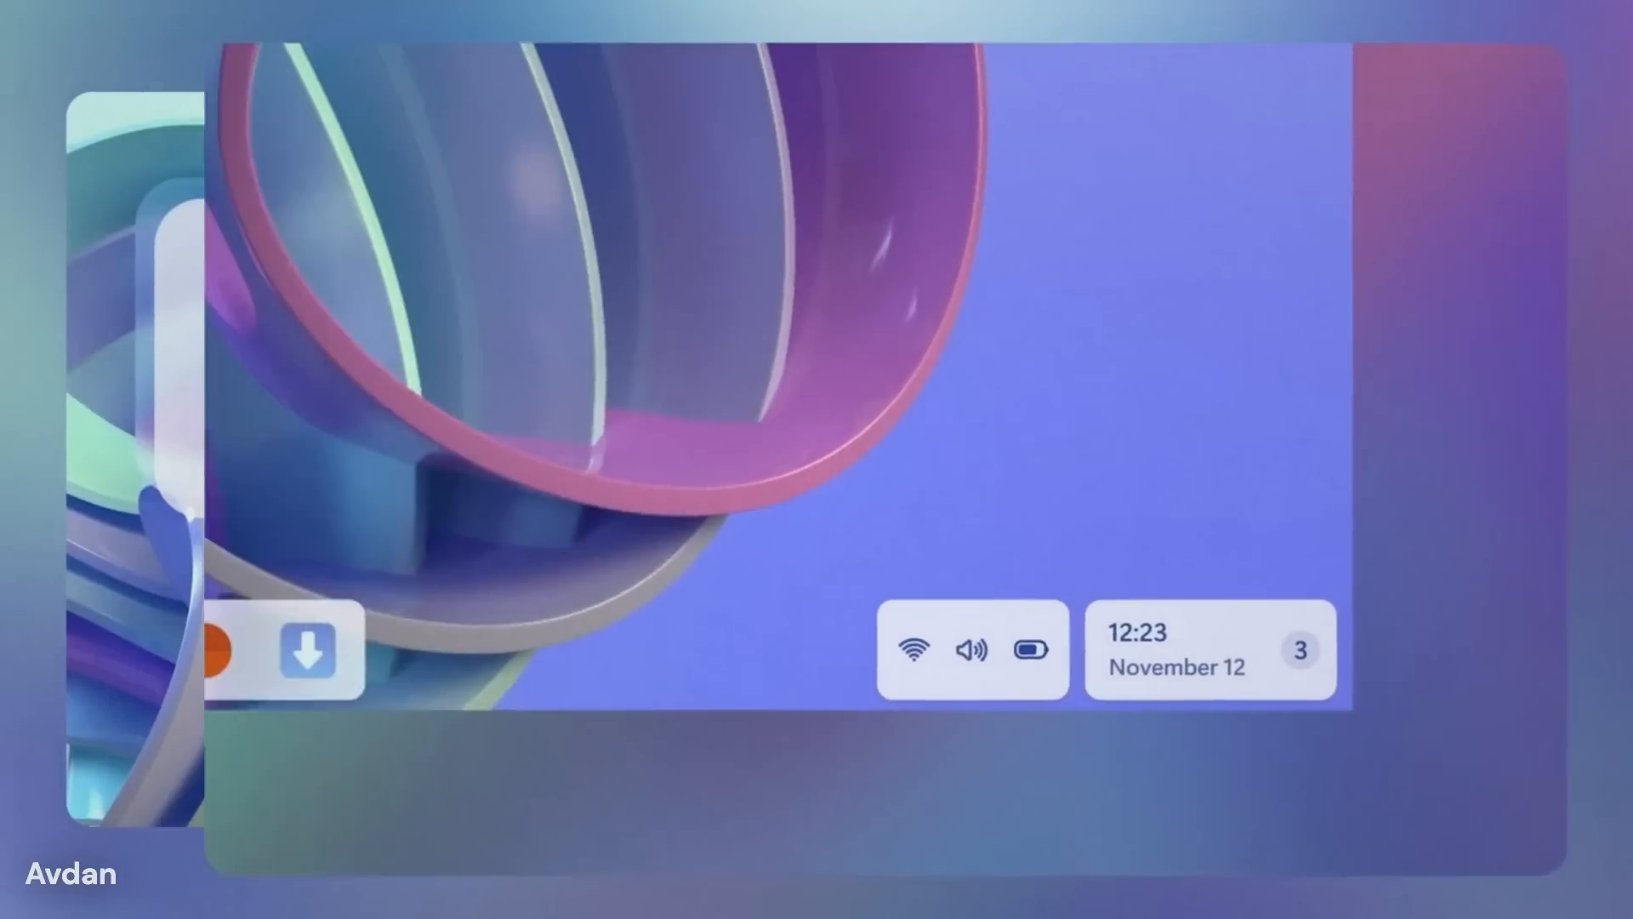
Show the Microsoft Store context panel with Open, Unpin from Start, Pin to taskbar and App Settings
{"action": "left_click", "coordinate": [971, 651]}
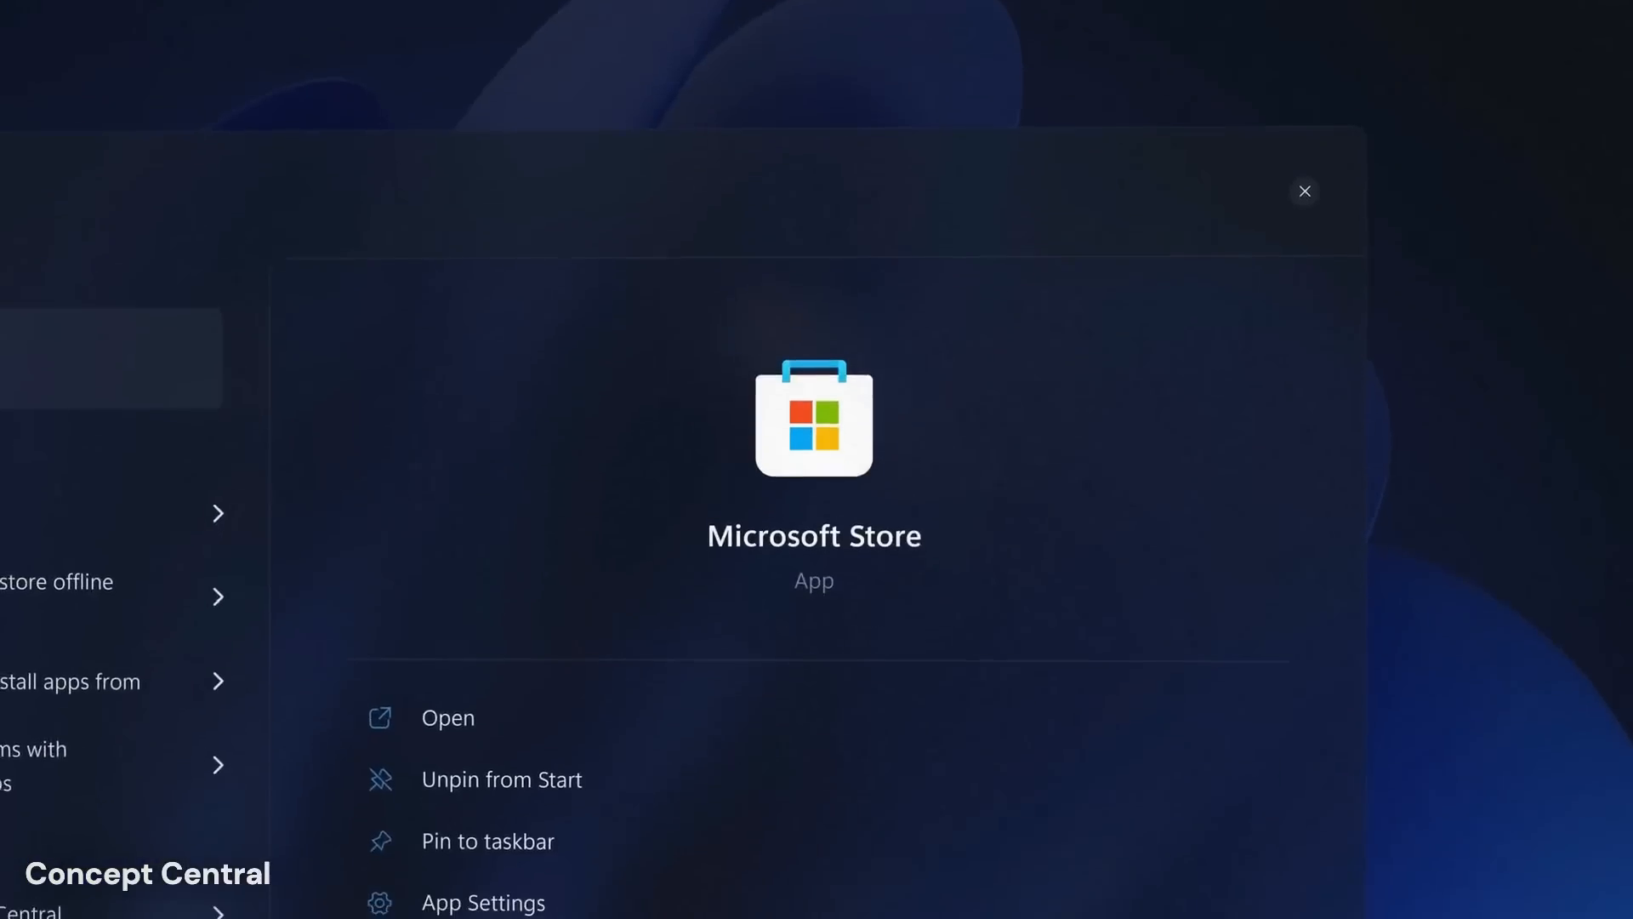
{"action": "left_click", "coordinate": [1304, 192]}
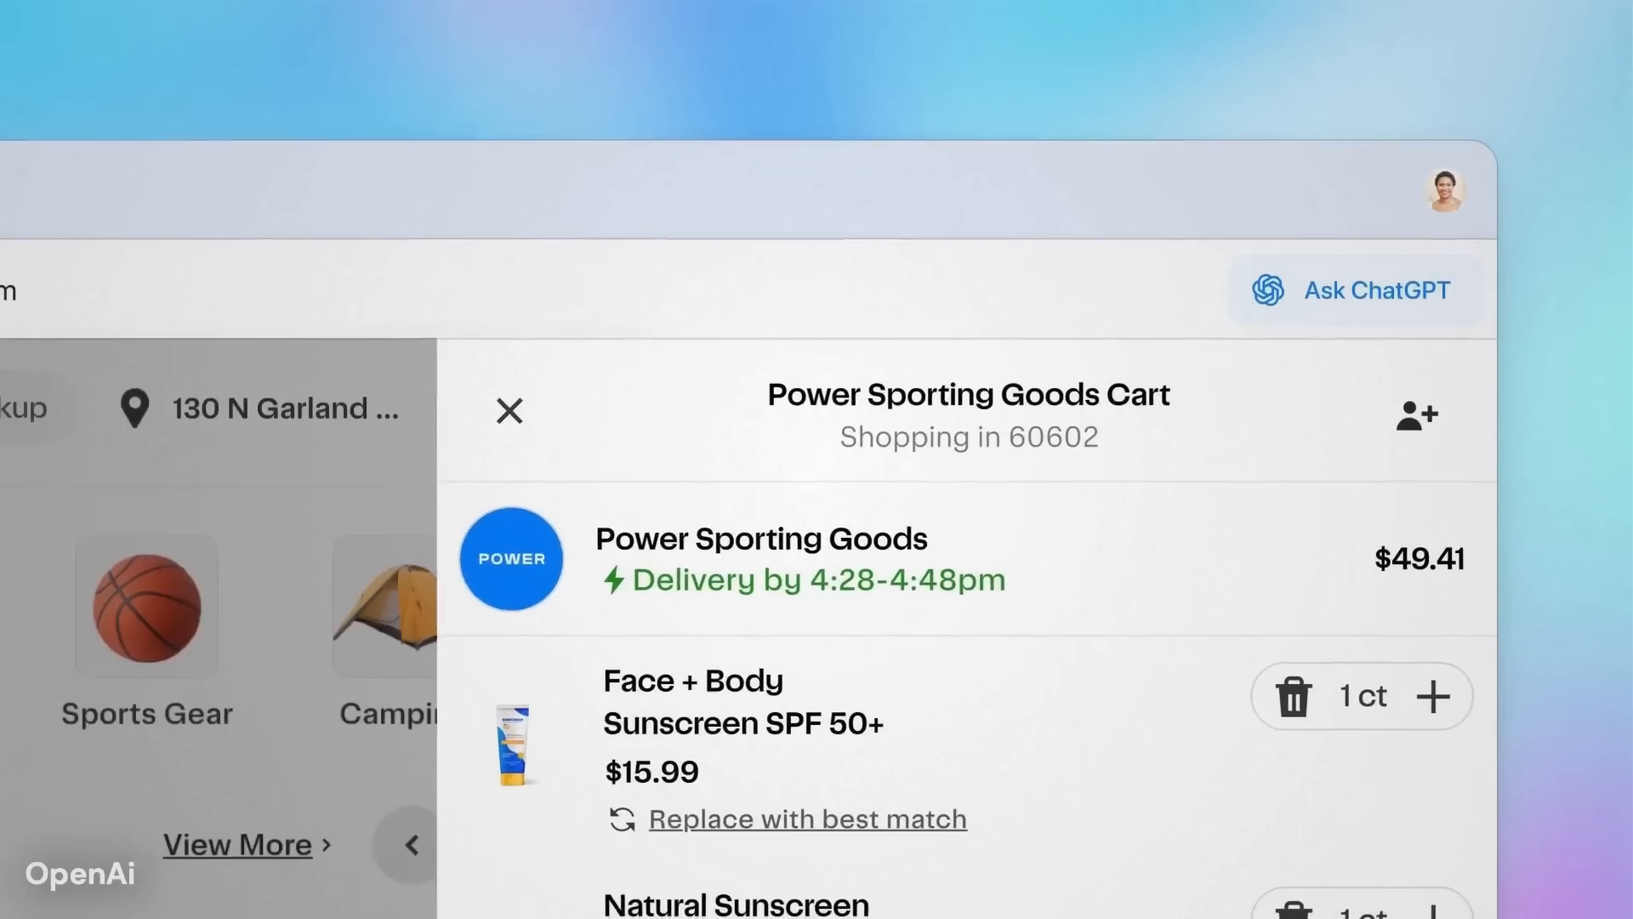
{"action": "scroll", "scroll_direction": "down", "scroll_amount": 3}
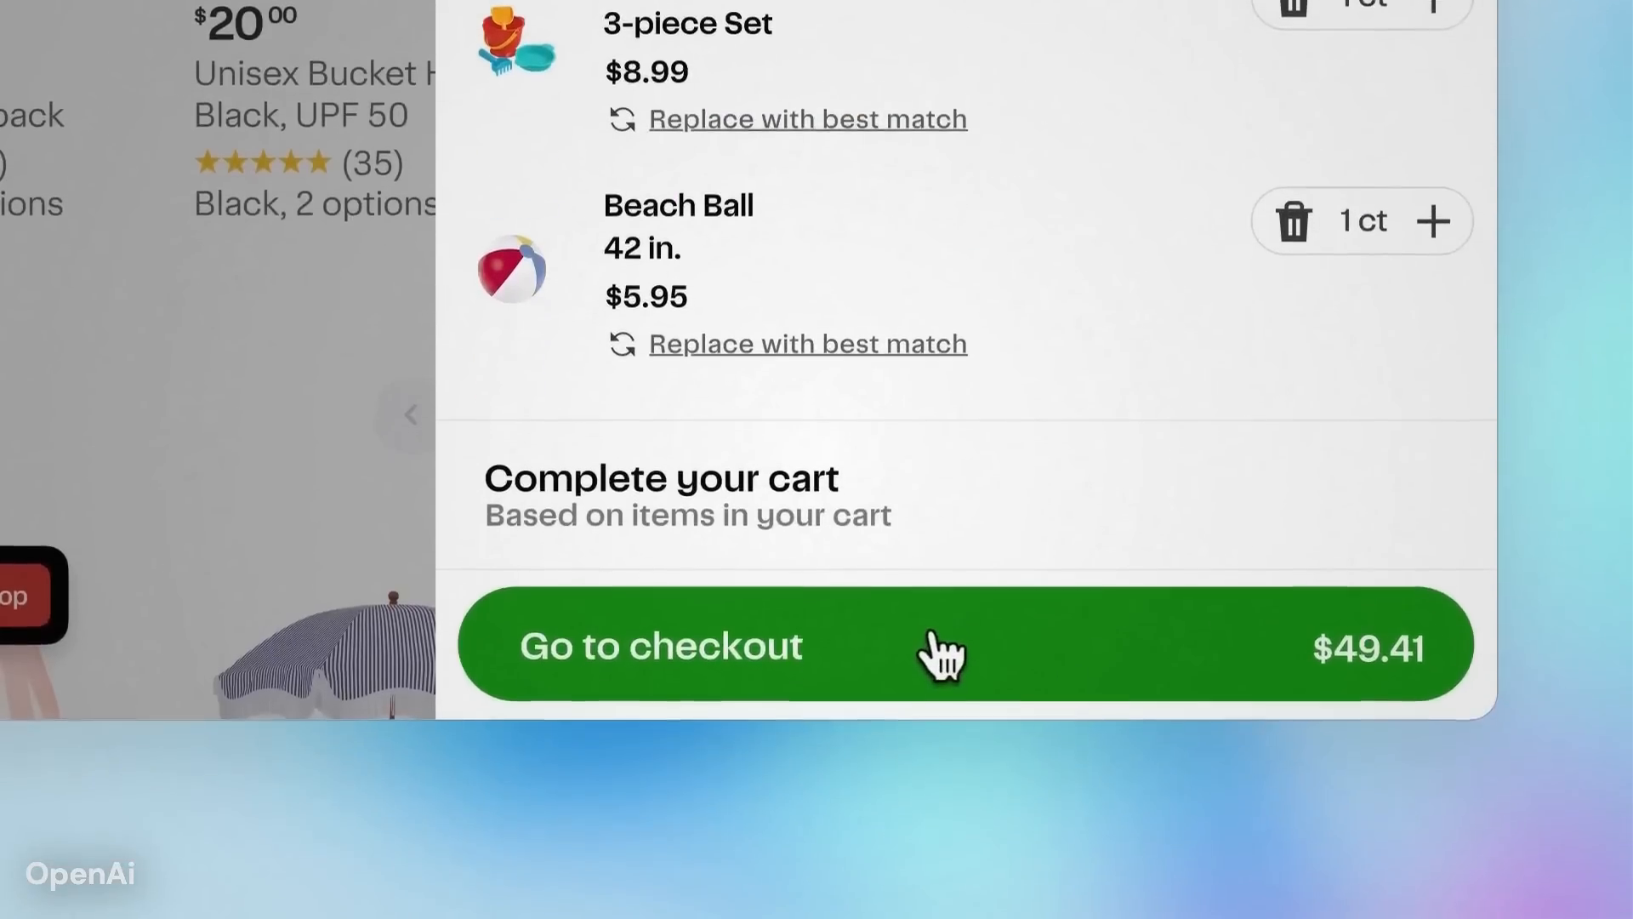